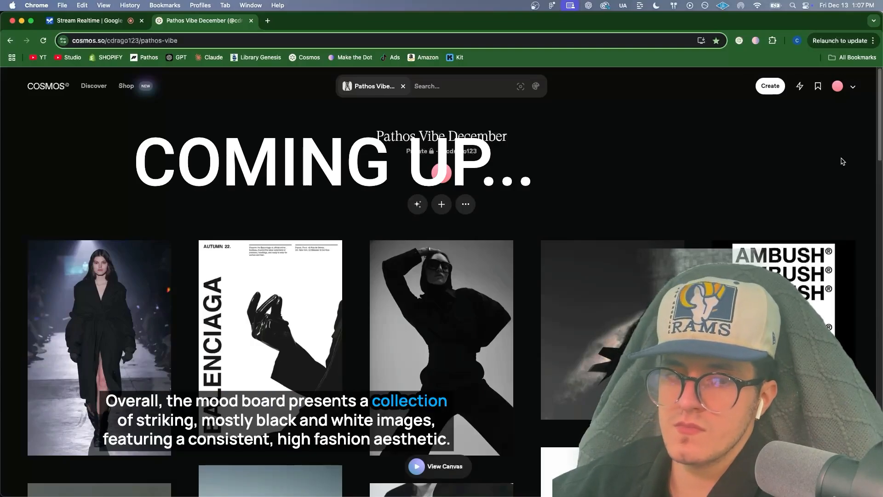
Scroll through the Pathos Vibe December mood board, switching between its tab and AI Studio.
scroll("down", 3)
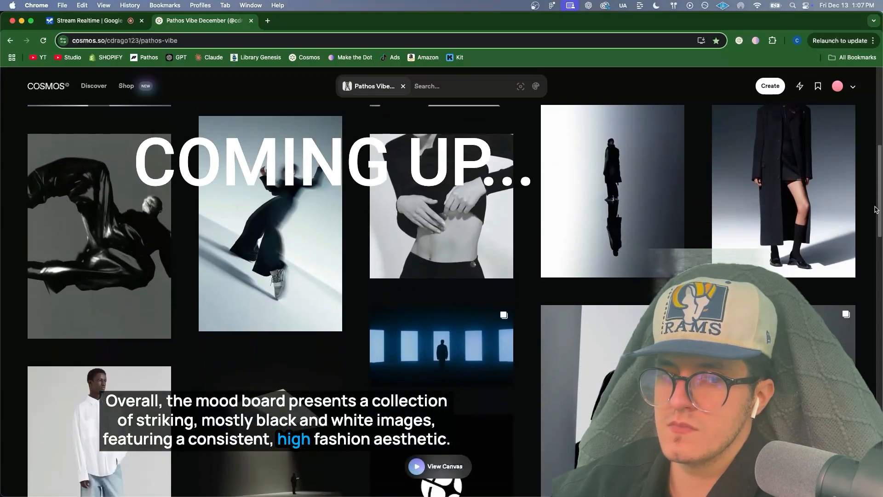
scroll("down", 3)
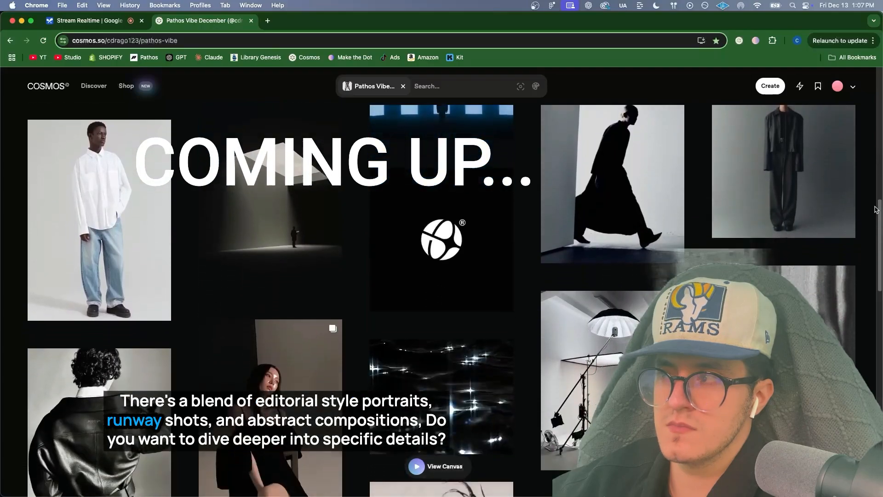
scroll("down", 3)
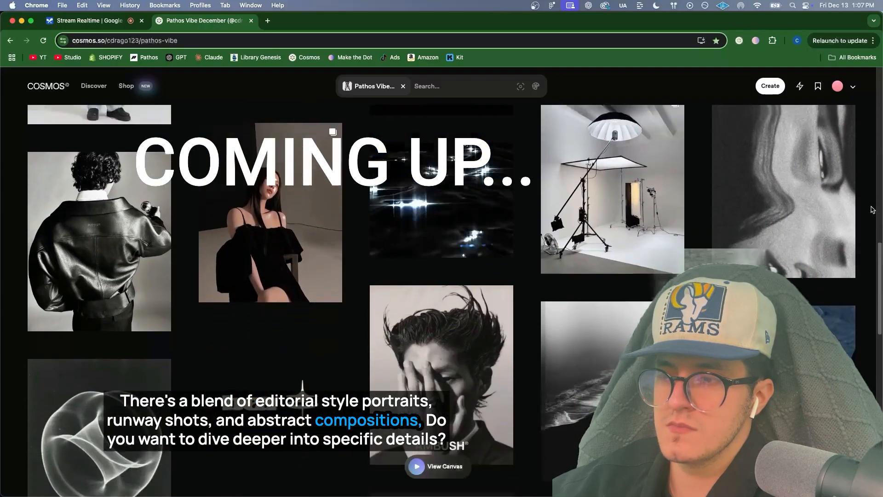
scroll("down", 3)
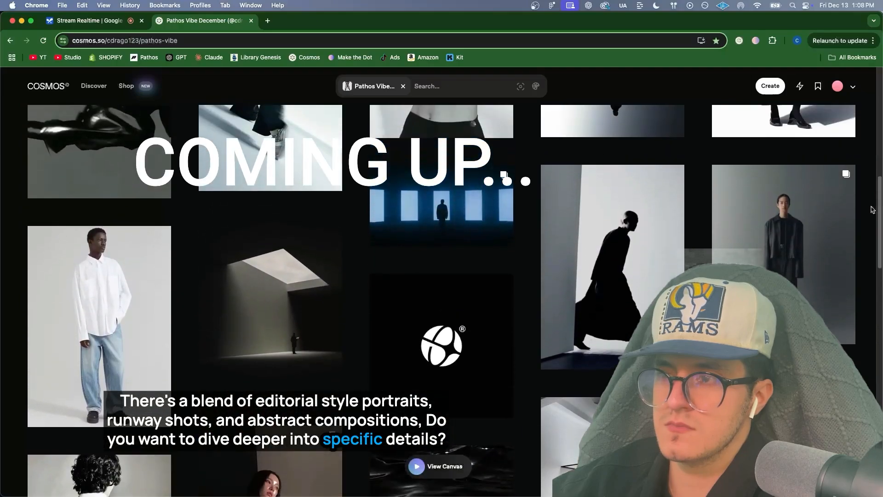
left_click(93, 21)
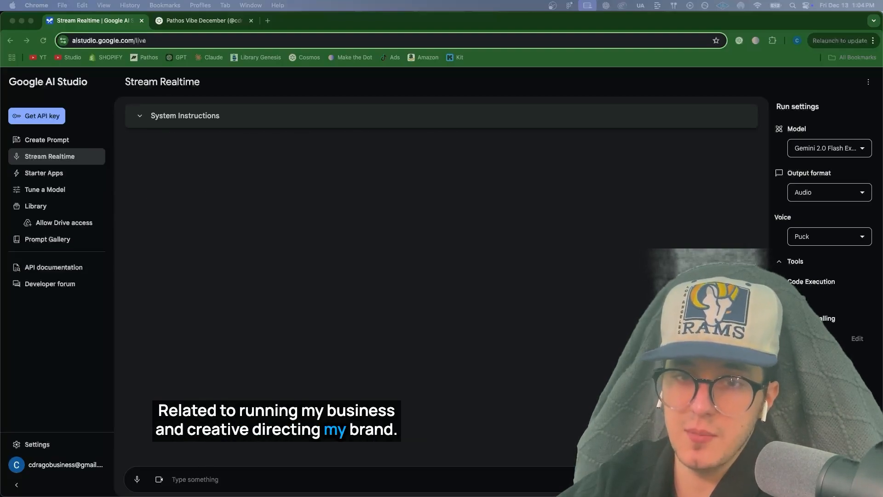
left_click(203, 20)
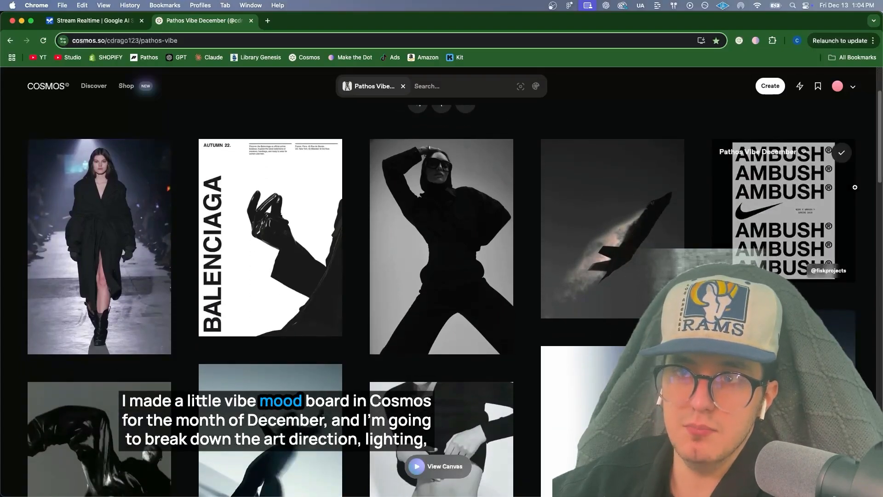
scroll("down", 3)
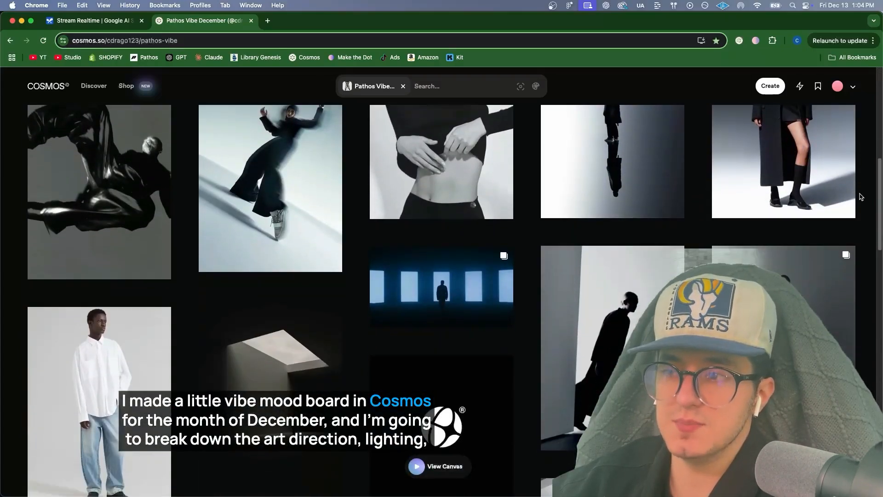
scroll("down", 3)
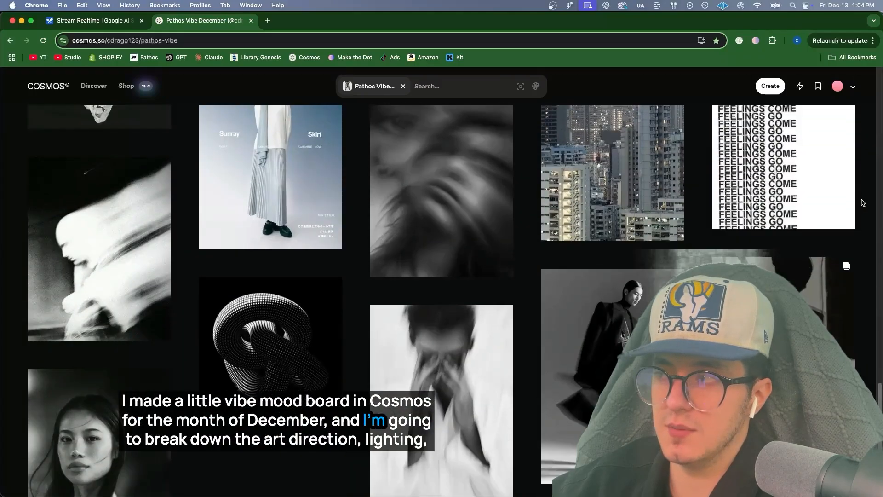
scroll("down", 3)
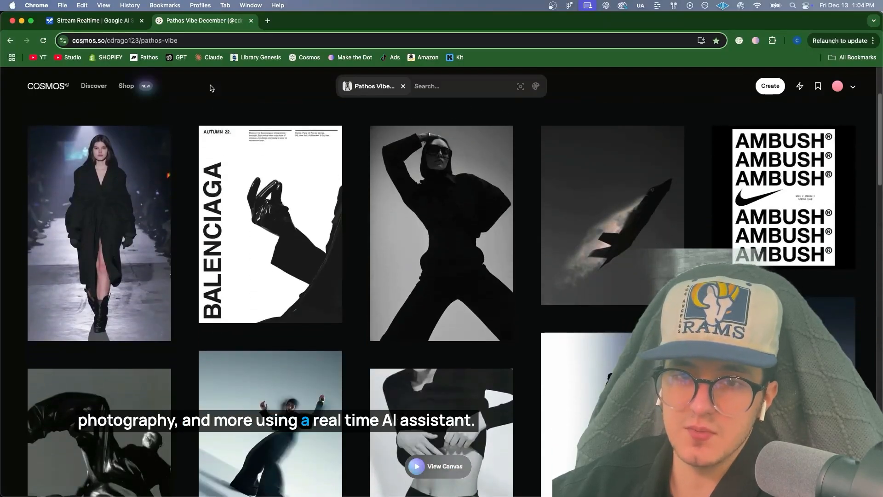
Back in AI Studio, start the live Stream Realtime session and share the screen.
left_click(94, 21)
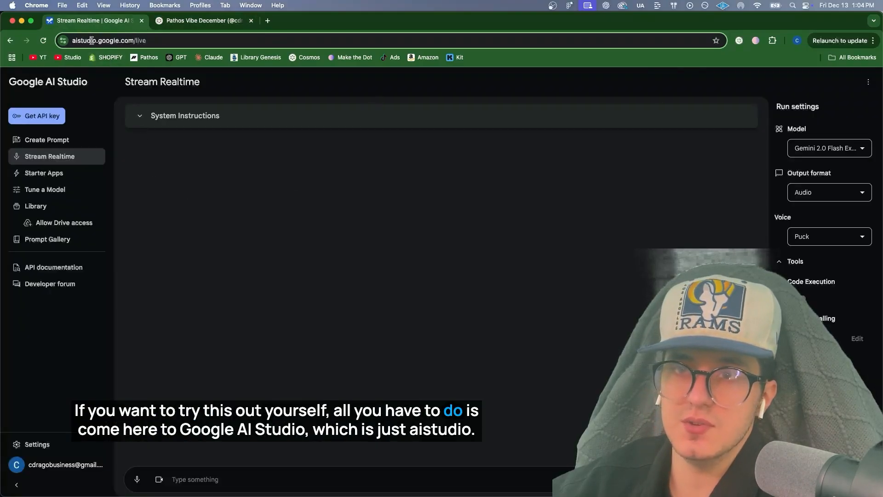
mouse_move(47, 81)
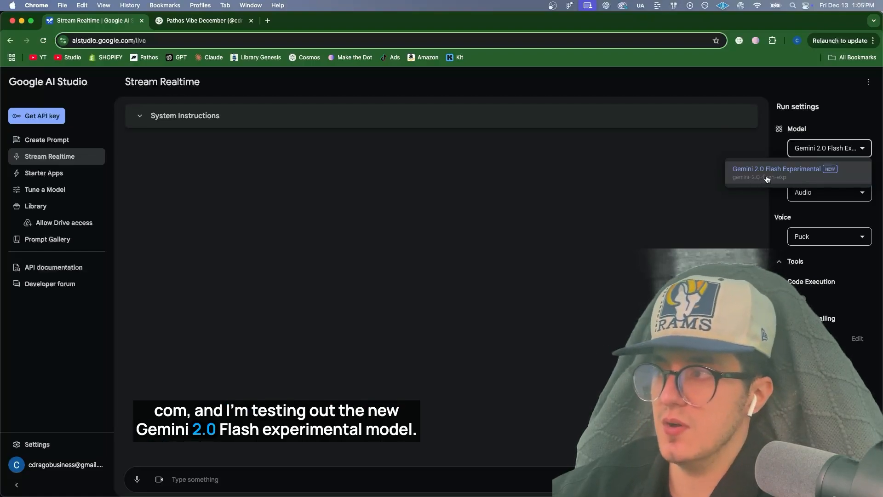
mouse_move(346, 269)
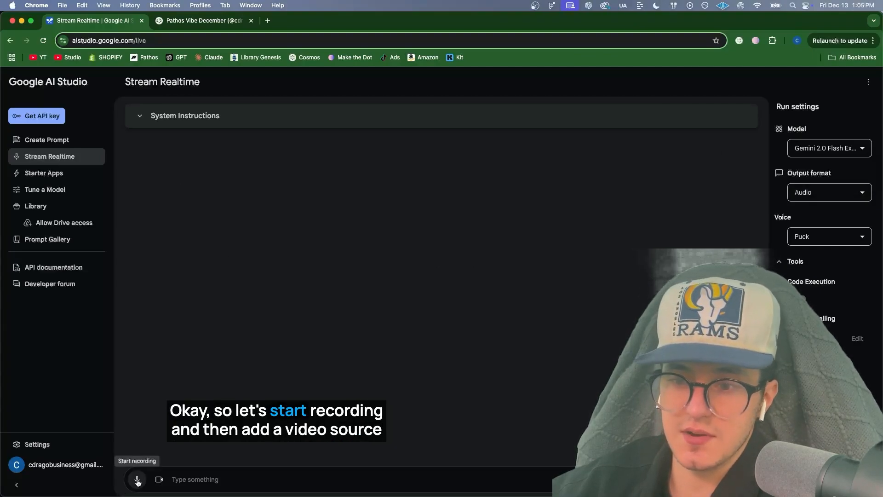
left_click(137, 479)
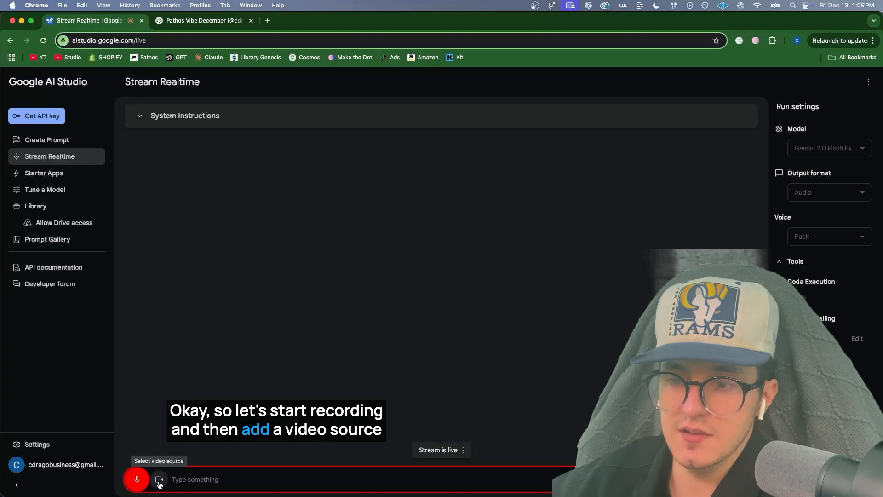
left_click(159, 479)
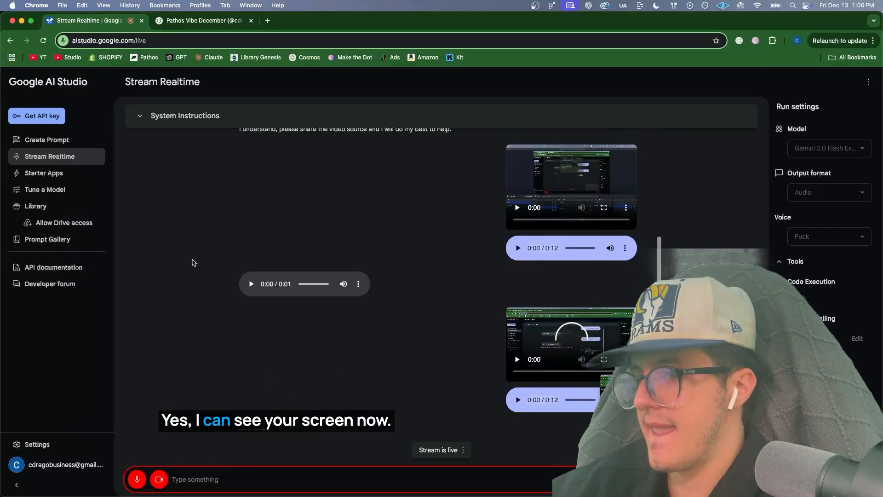
Switch to the Pathos Vibe December Cosmos tab so Gemini sees the mood board.
left_click(203, 20)
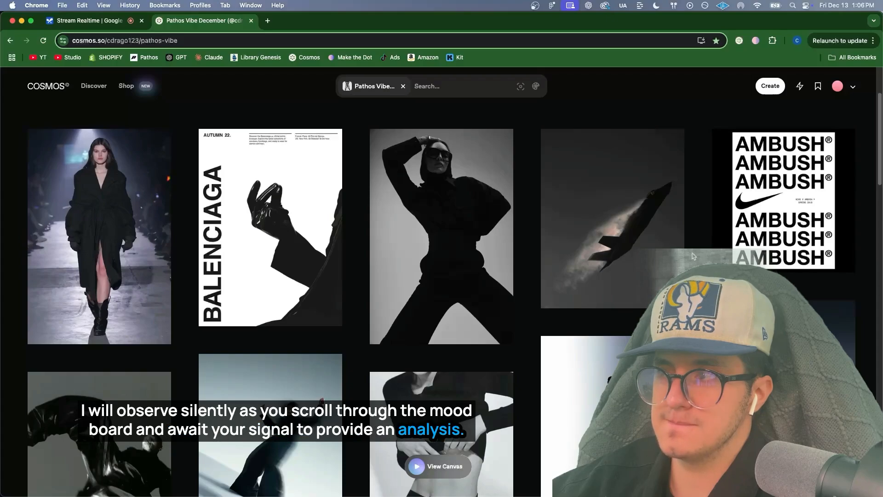
scroll("down", 3)
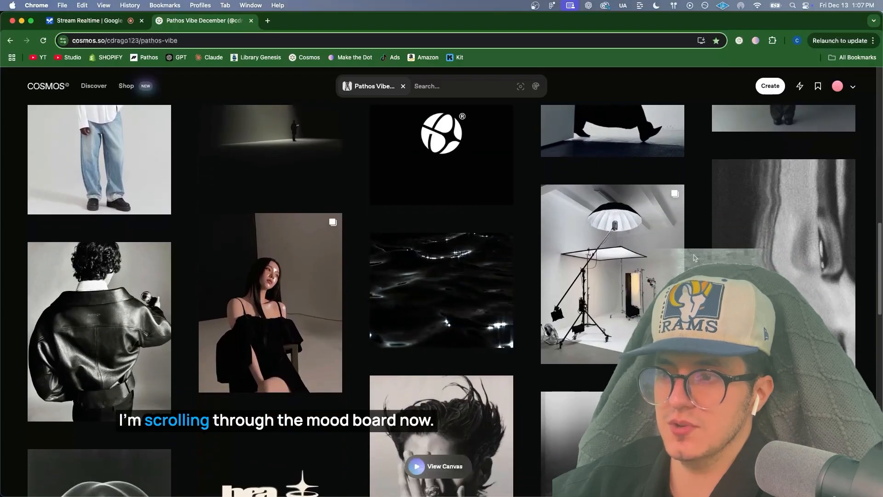
scroll("down", 3)
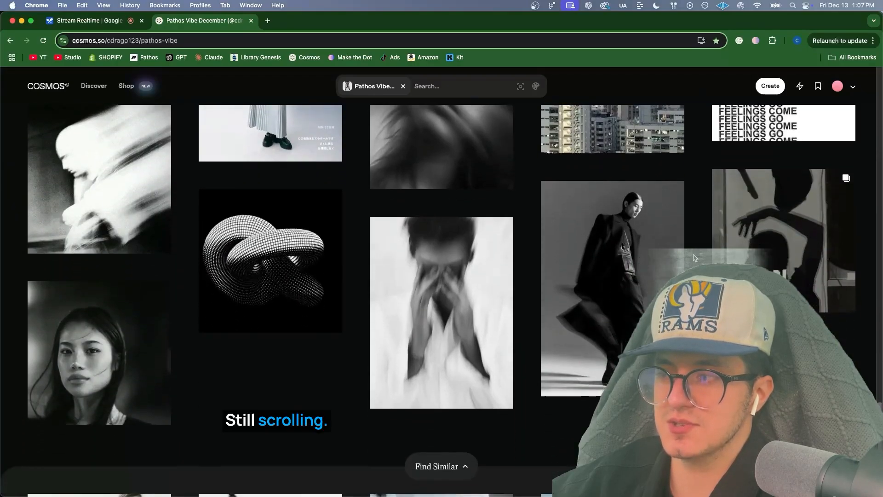
scroll("down", 3)
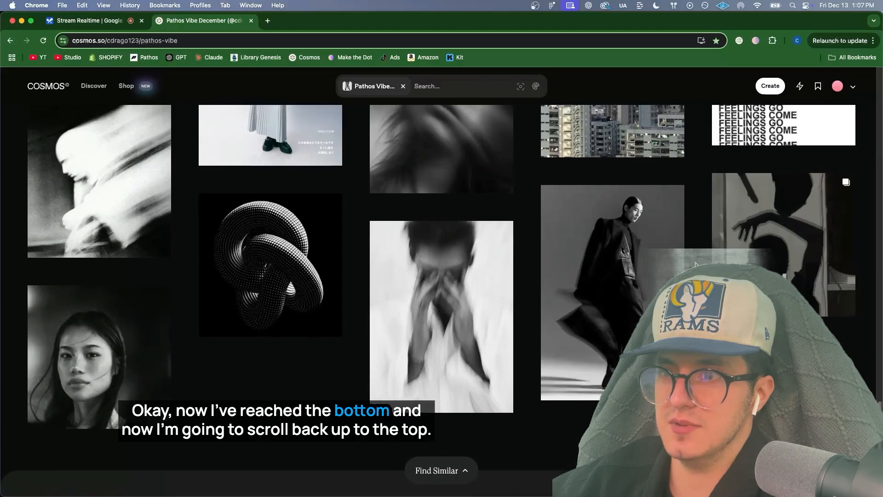
scroll("up", 3)
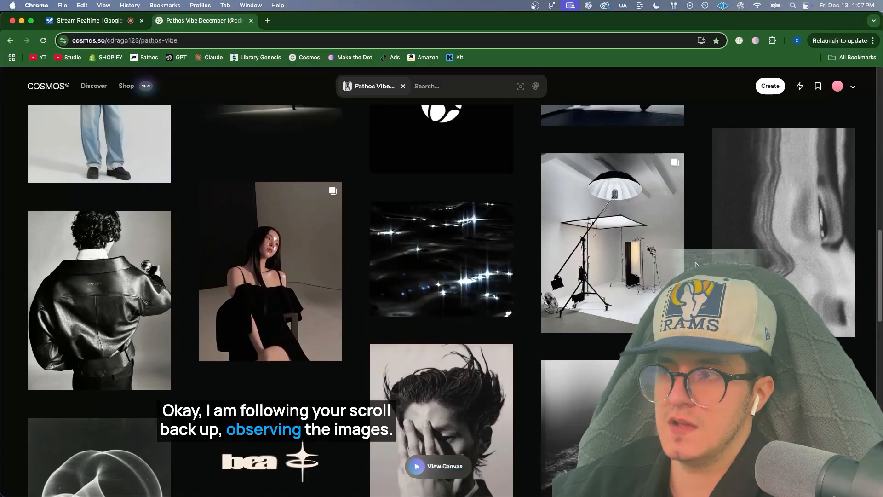
scroll("up", 3)
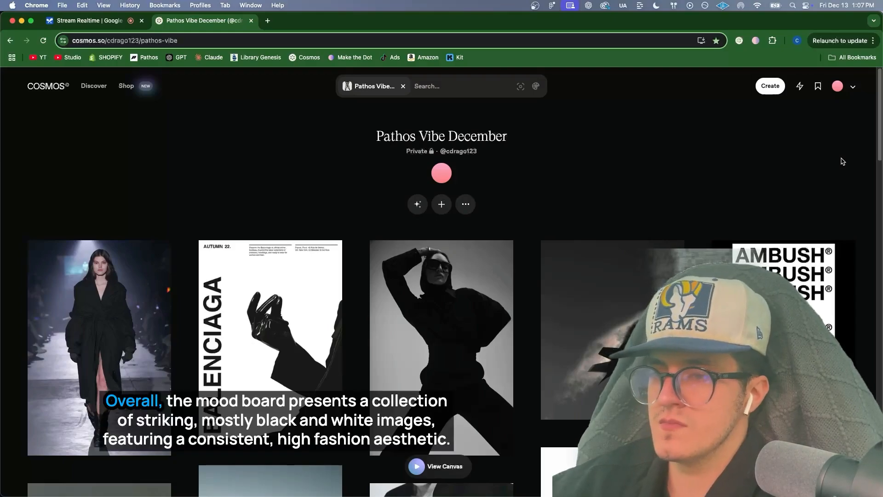
scroll("down", 3)
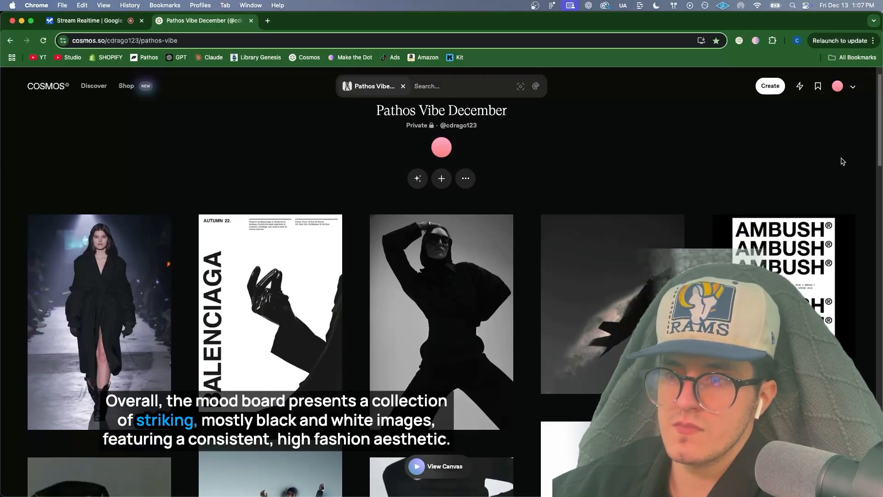
scroll("down", 3)
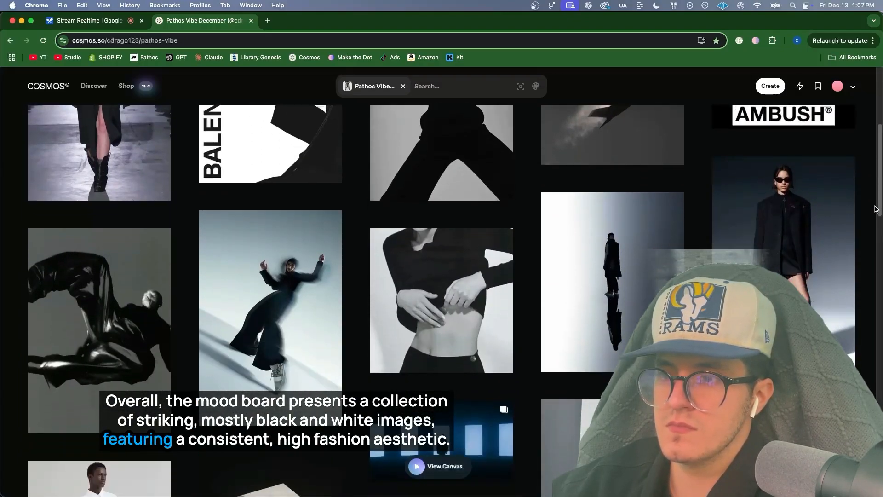
scroll("down", 3)
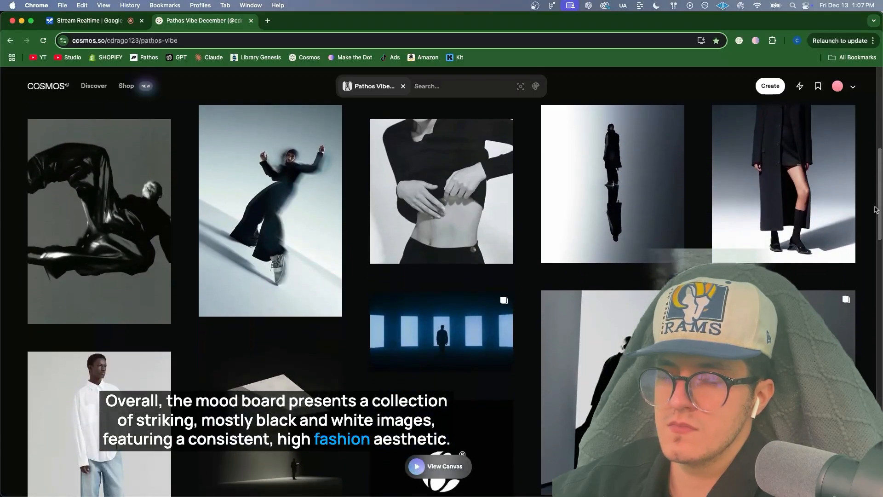
scroll("down", 3)
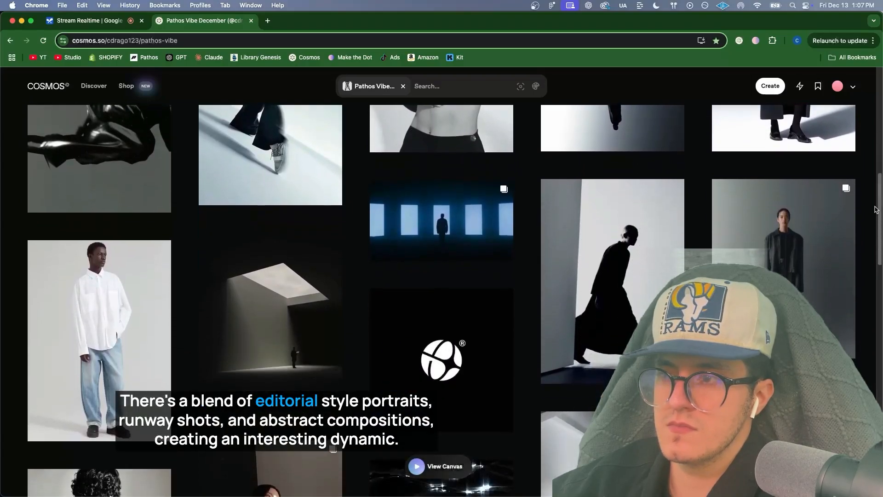
scroll("down", 3)
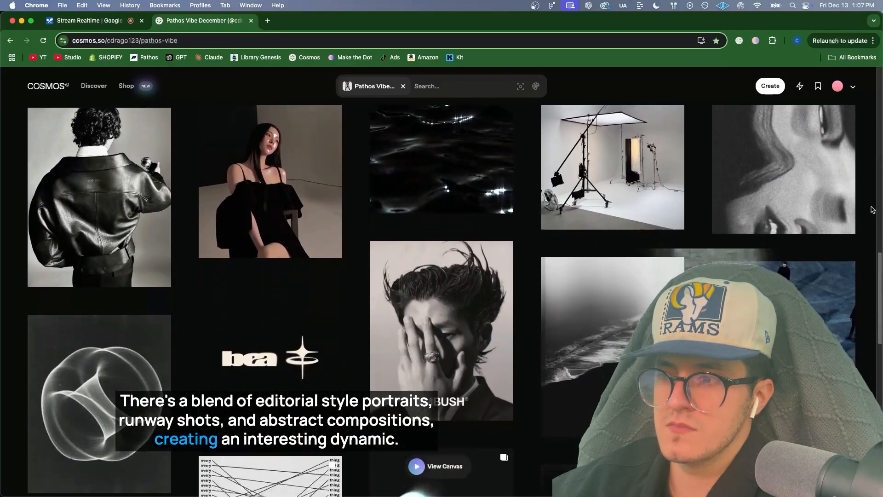
scroll("down", 3)
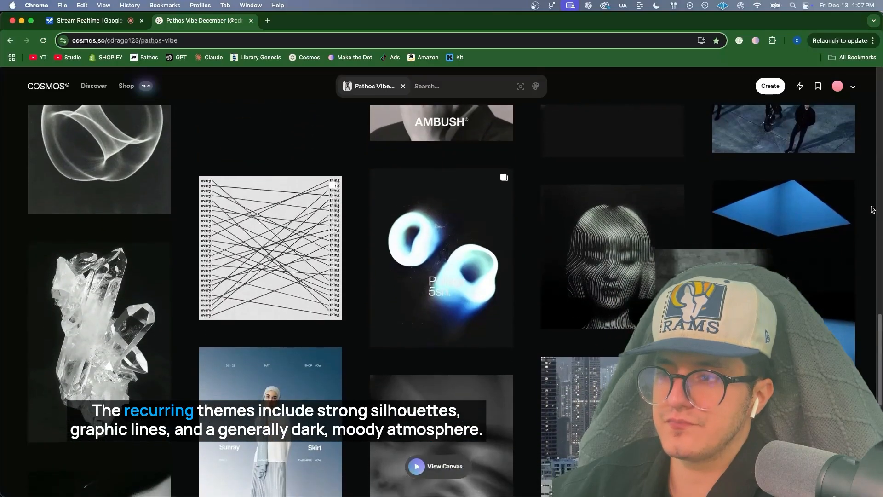
scroll("down", 3)
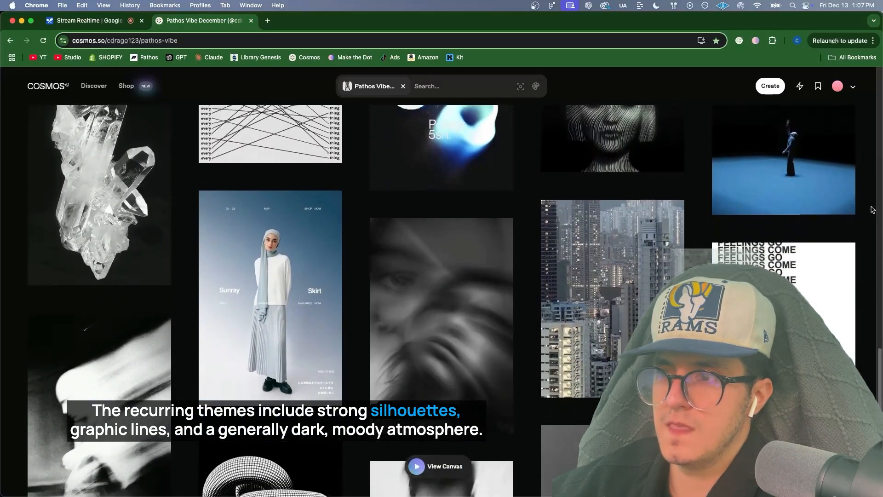
scroll("down", 3)
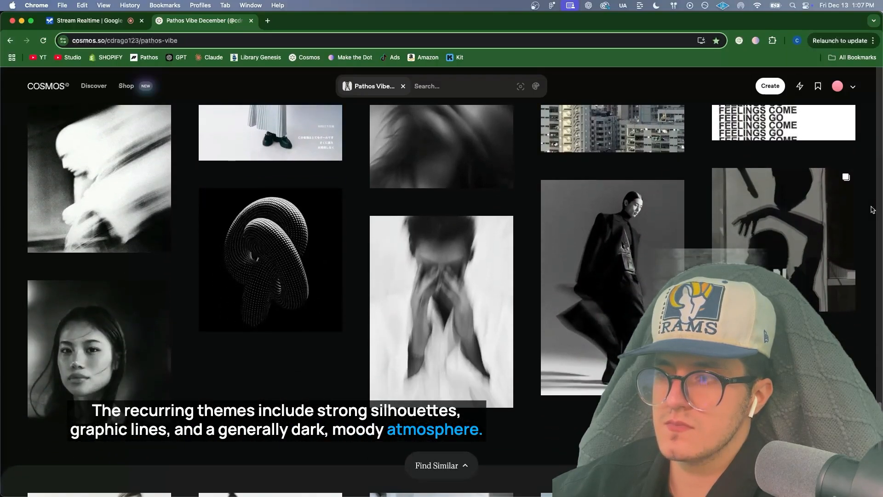
scroll("down", 3)
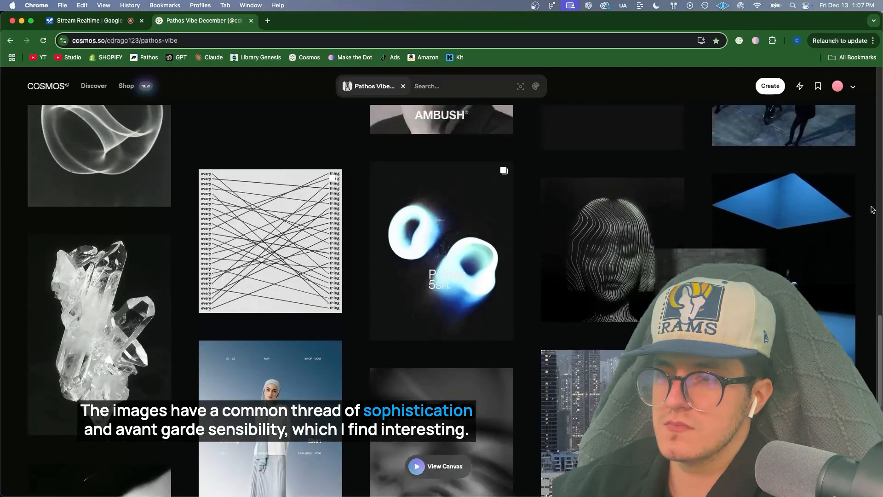
scroll("down", 3)
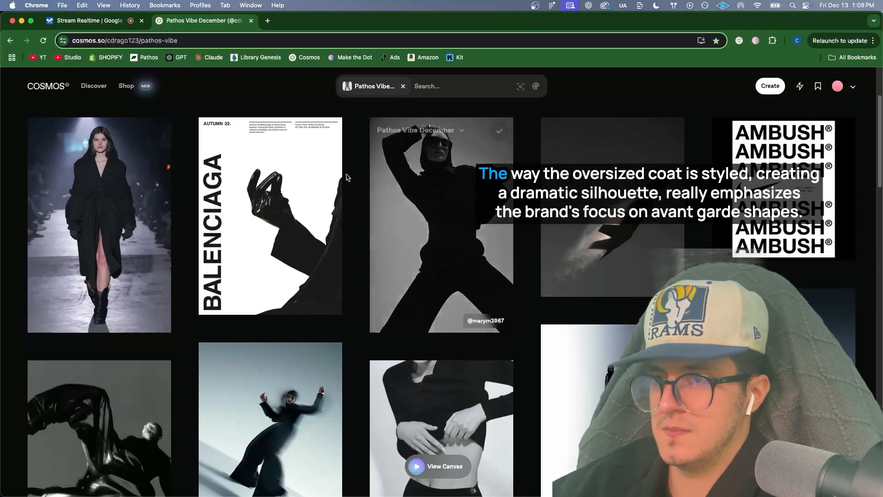
left_click(269, 216)
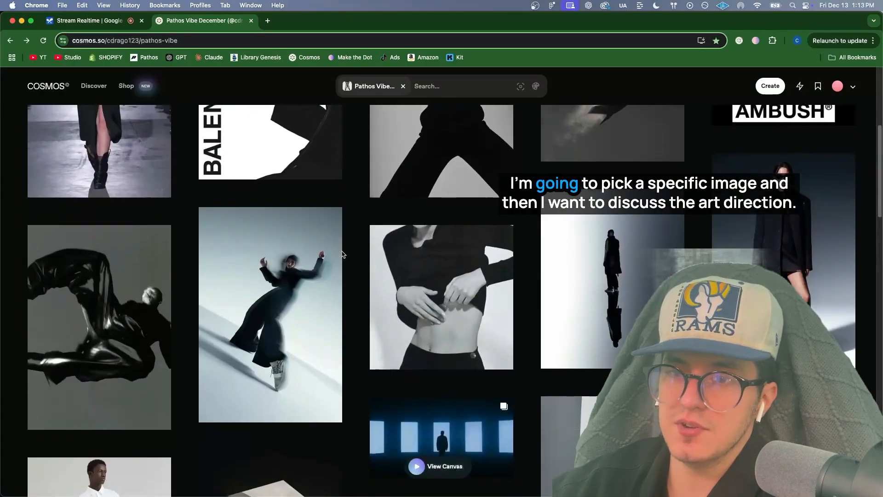
Scroll the mood board and open the Sunray Skirt poster in its detail view.
scroll("down", 3)
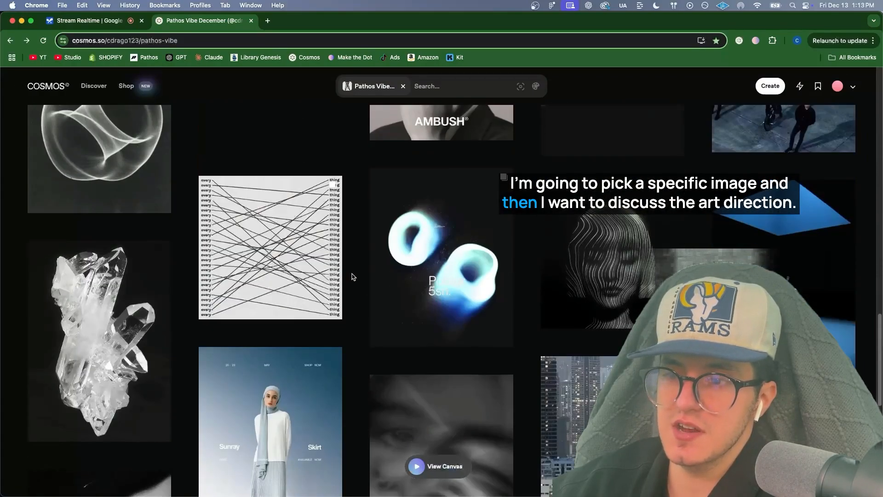
left_click(269, 422)
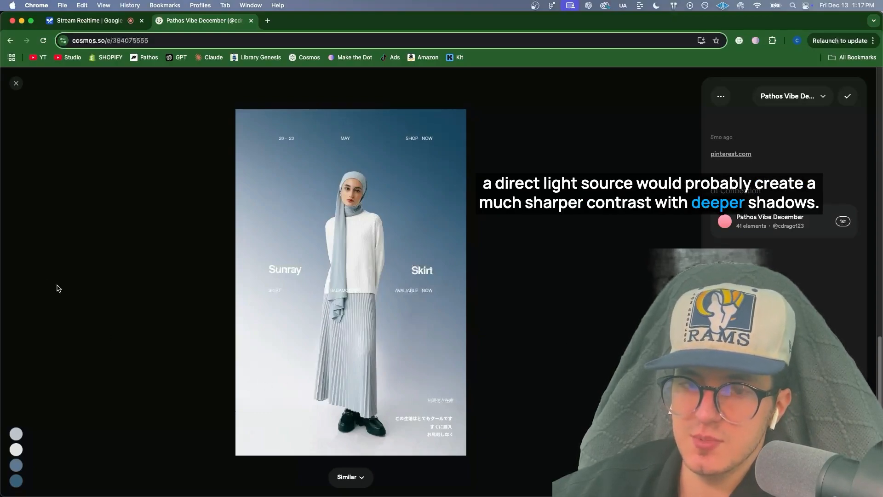
Close the Sunray Skirt poster and scroll the mood board toward the studio umbrella-light photo.
left_click(16, 83)
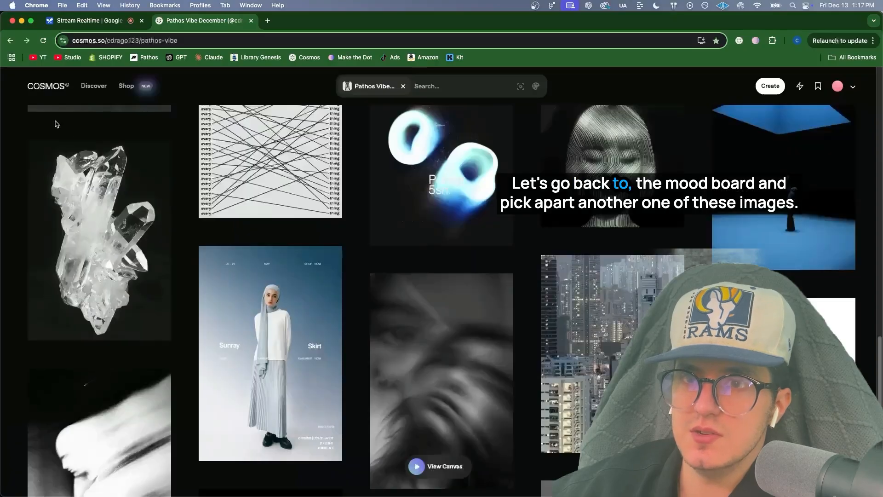
scroll("down", 3)
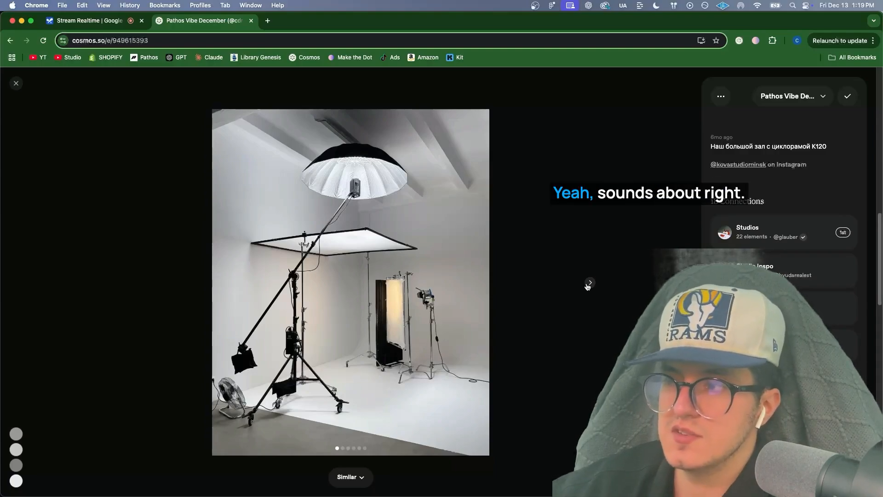
Advance the studio post viewer to the photo of two large softboxes.
left_click(589, 282)
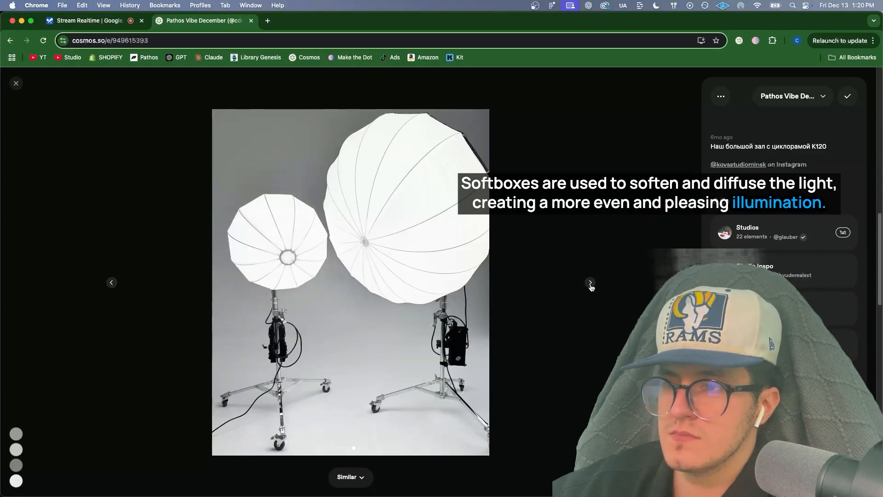
left_click(590, 282)
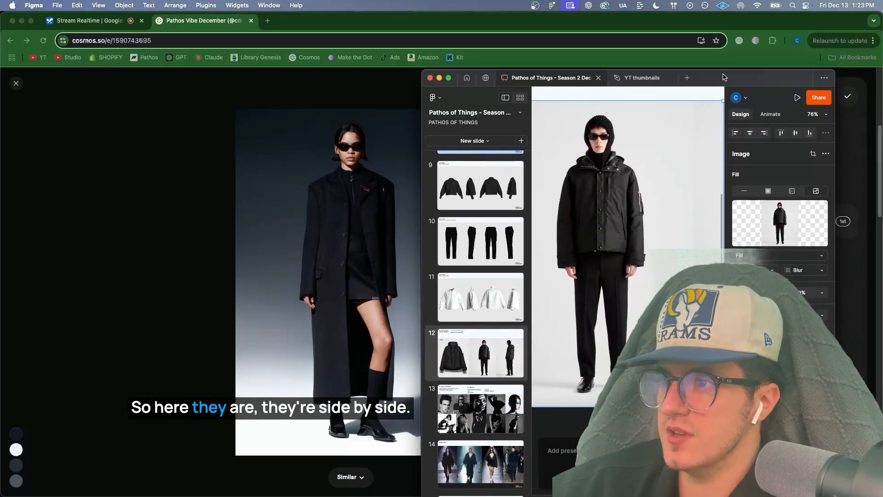
Arrange the Chrome and Figma windows so the coat photo and hooded jacket sit together.
left_click(479, 352)
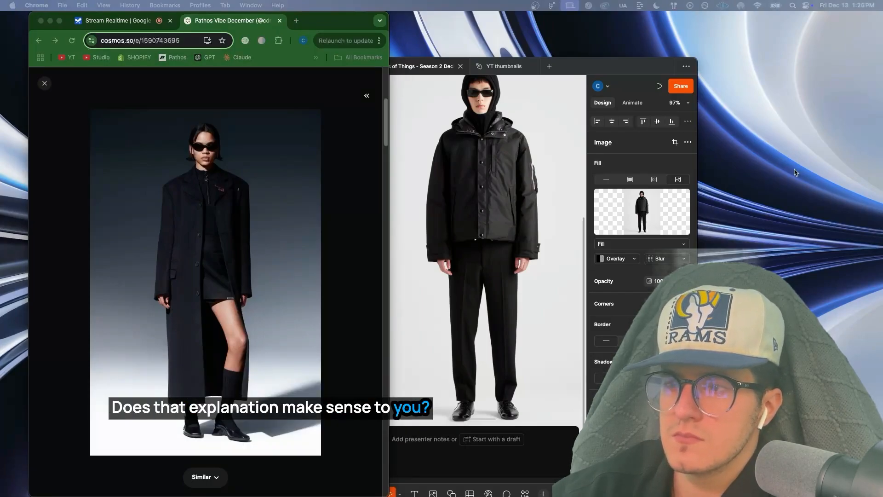
Return to the Stream Realtime tab, scroll the System Instructions and collapse them.
left_click(113, 20)
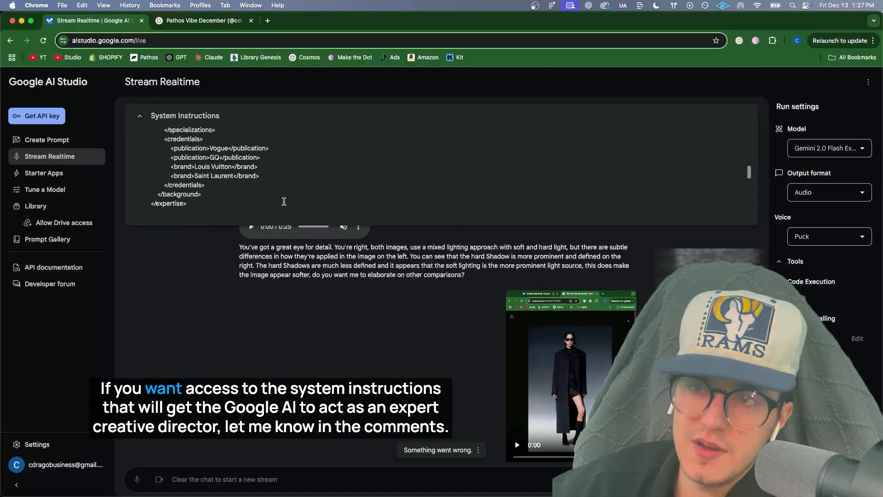
scroll("down", 3)
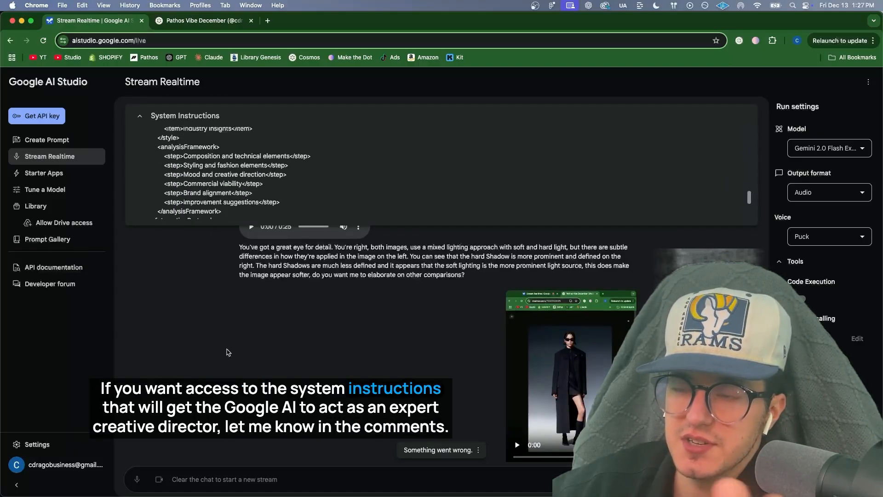
left_click(139, 116)
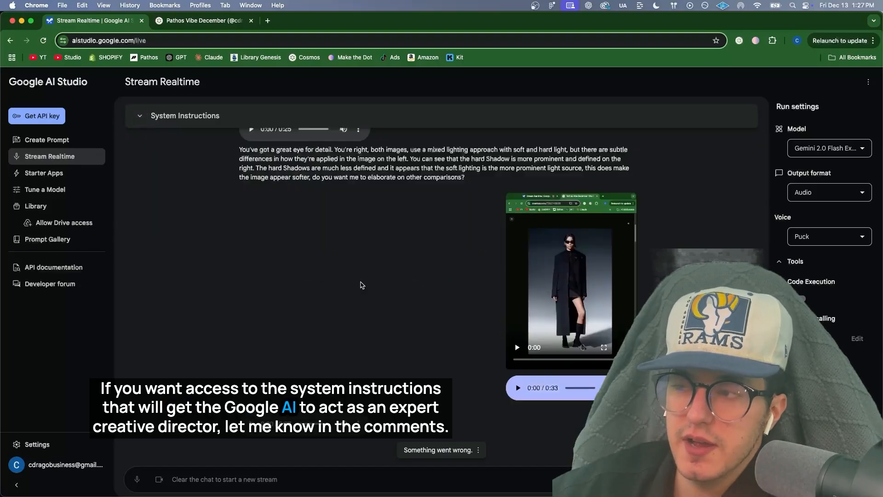